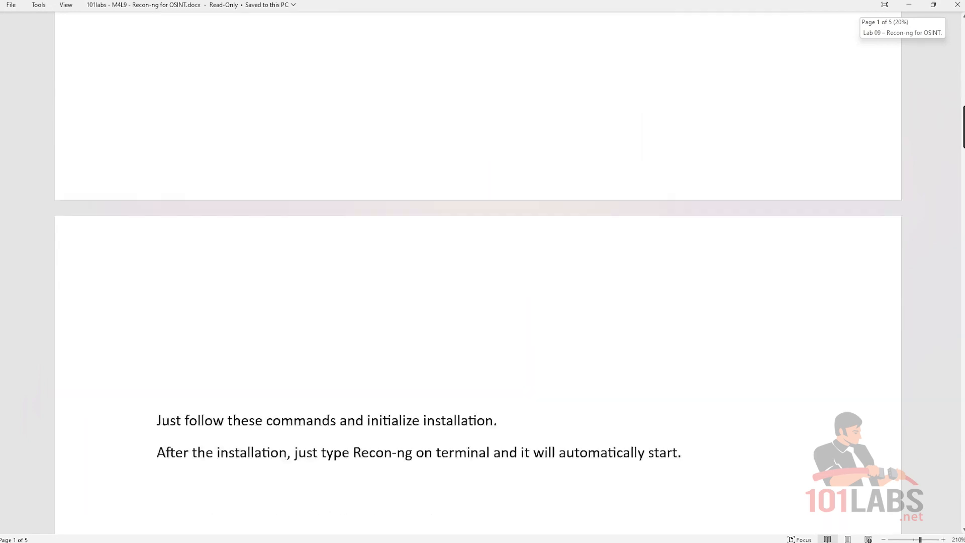
Start recon-ng with sudo and run 'marketplace install all' to install every module.
scroll("down", 3)
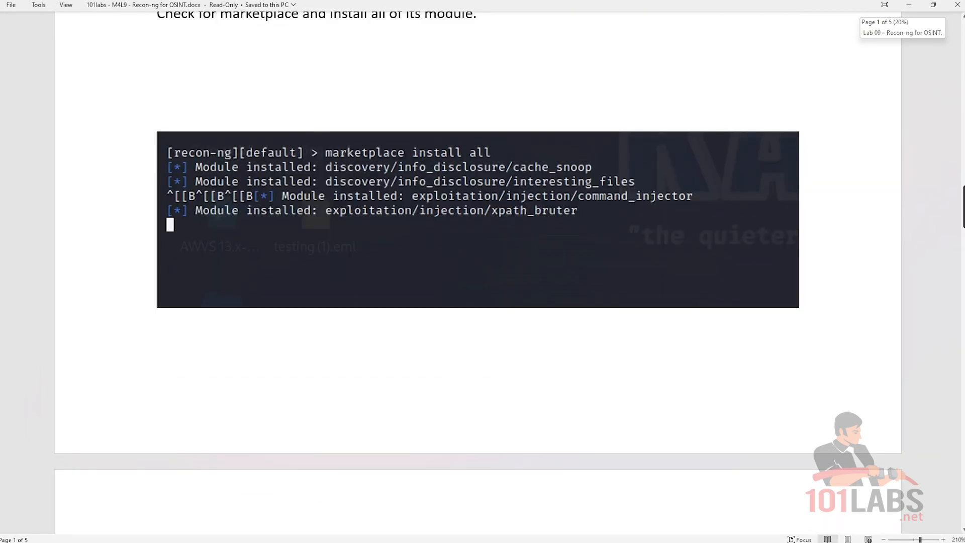
scroll("down", 3)
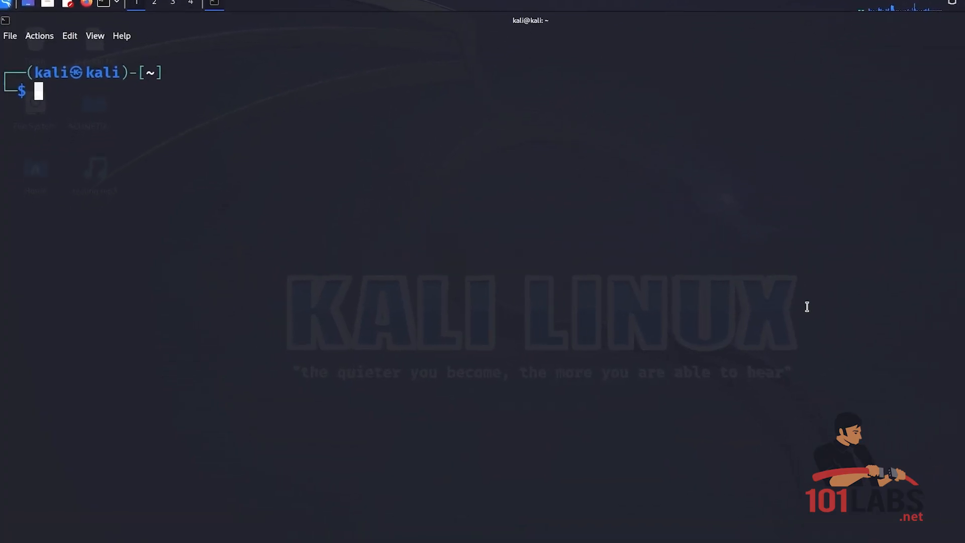
type("sudo recon-ng")
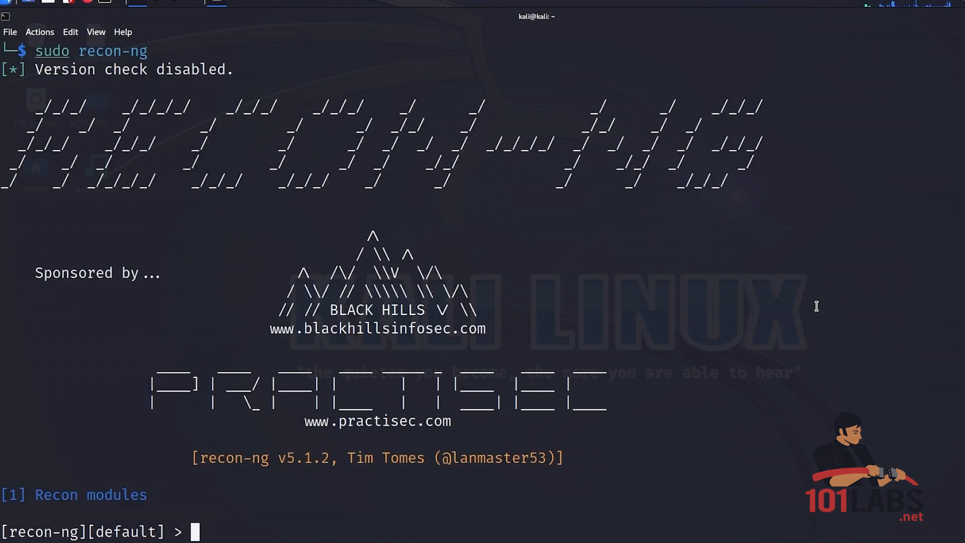
type("market")
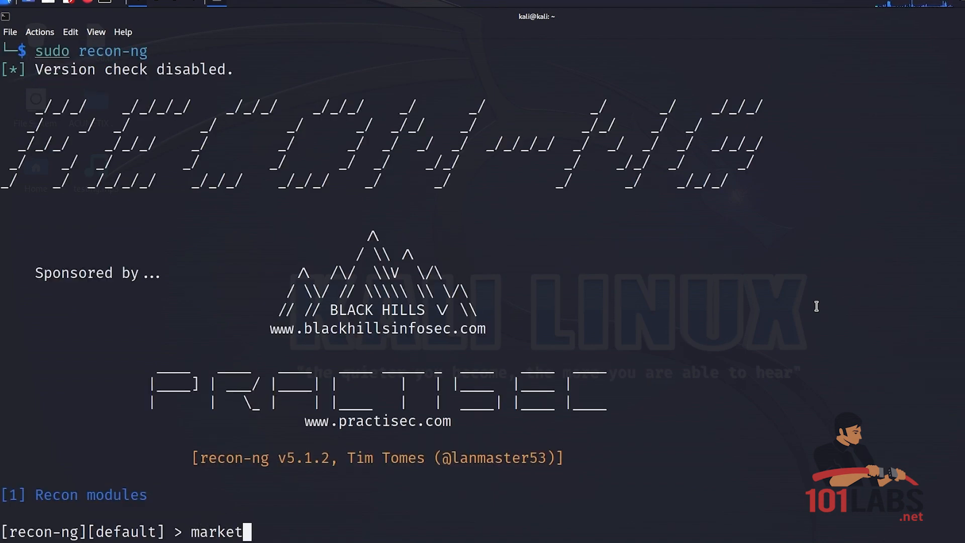
type("place ins")
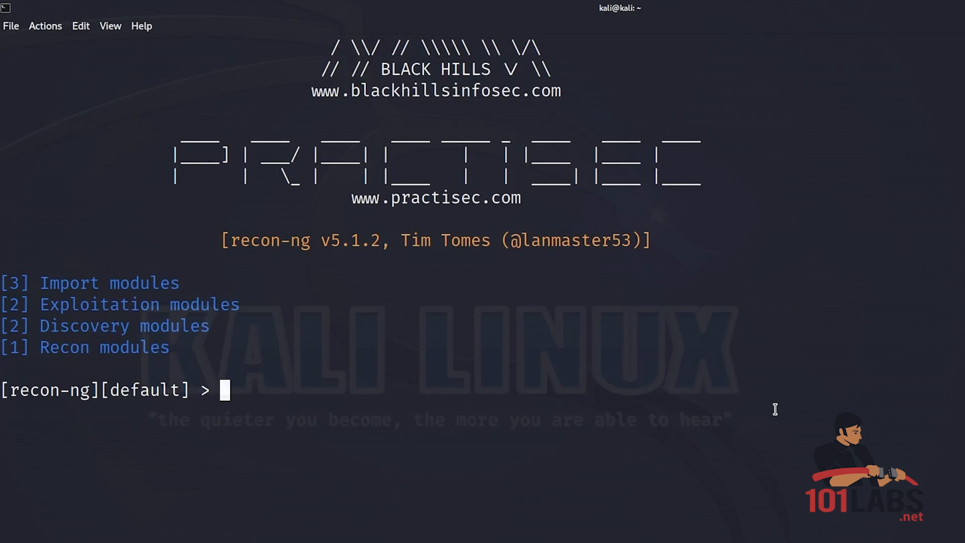
Create a new workspace named testone.
type("workspaces crea")
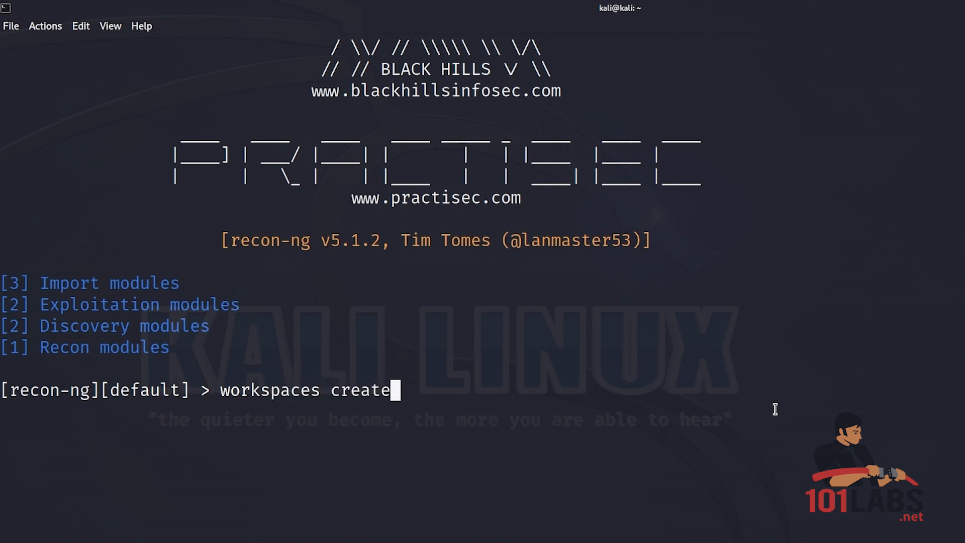
type("test")
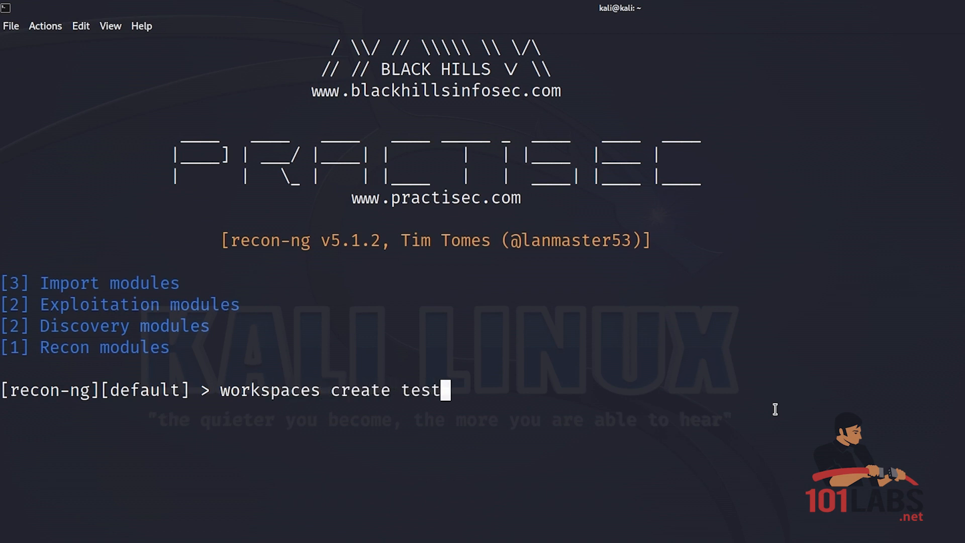
type("ono")
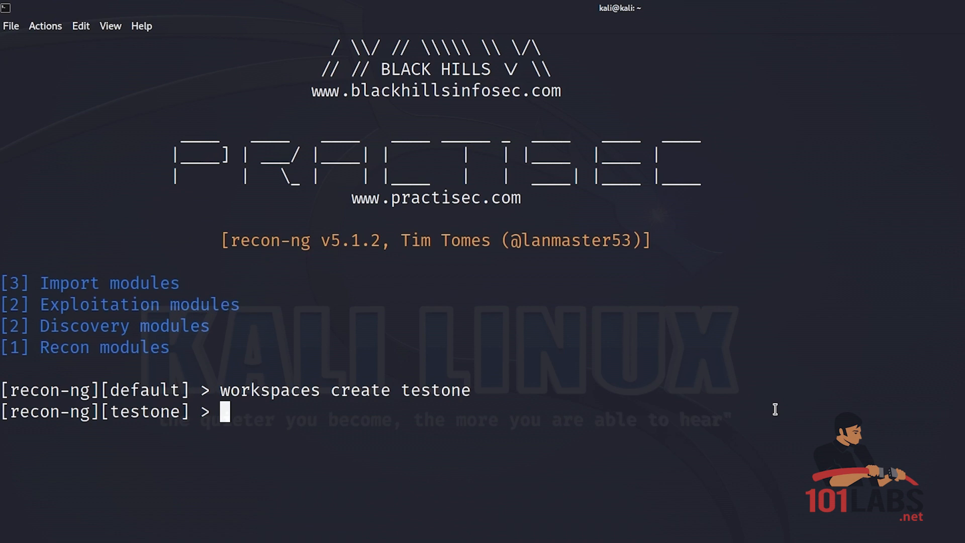
Insert tesla.com into the domains table with empty notes.
type("db ins")
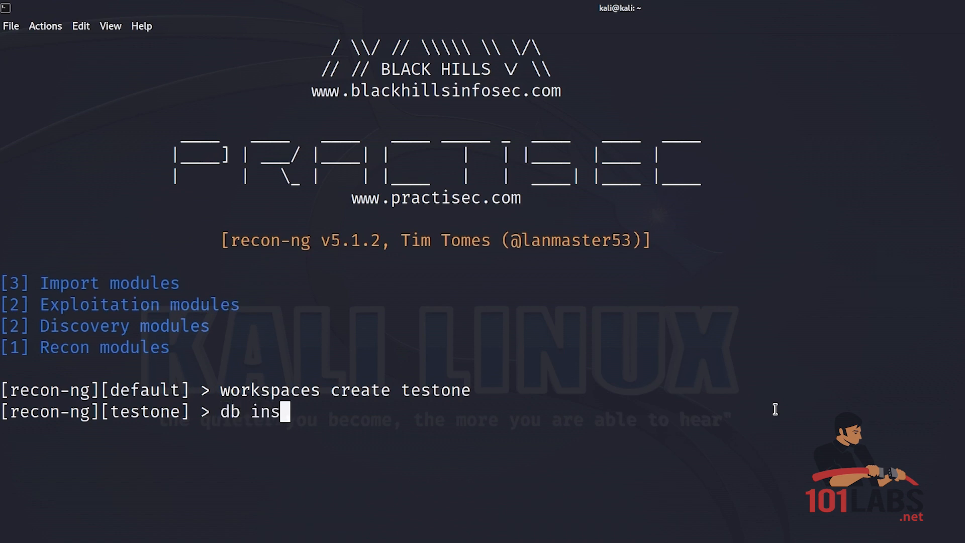
type("ert")
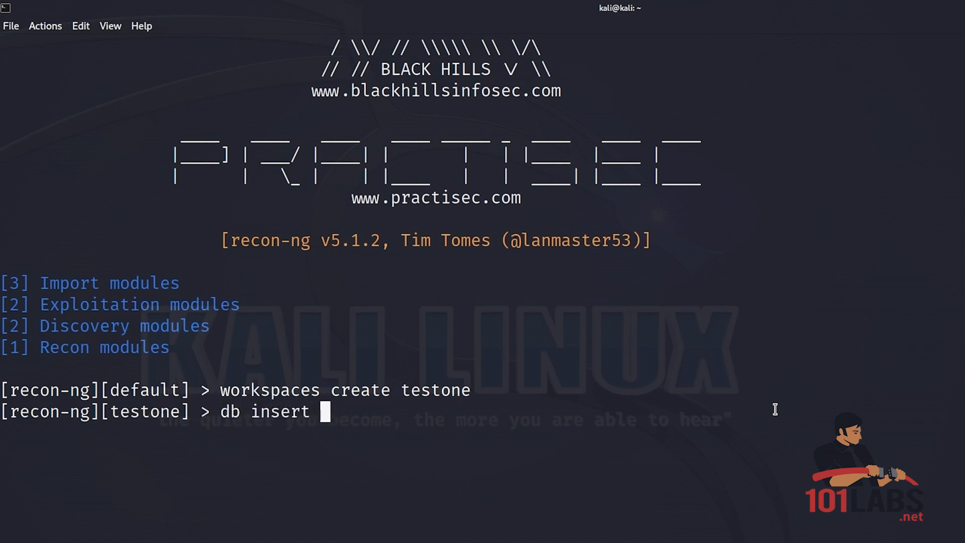
type("domains")
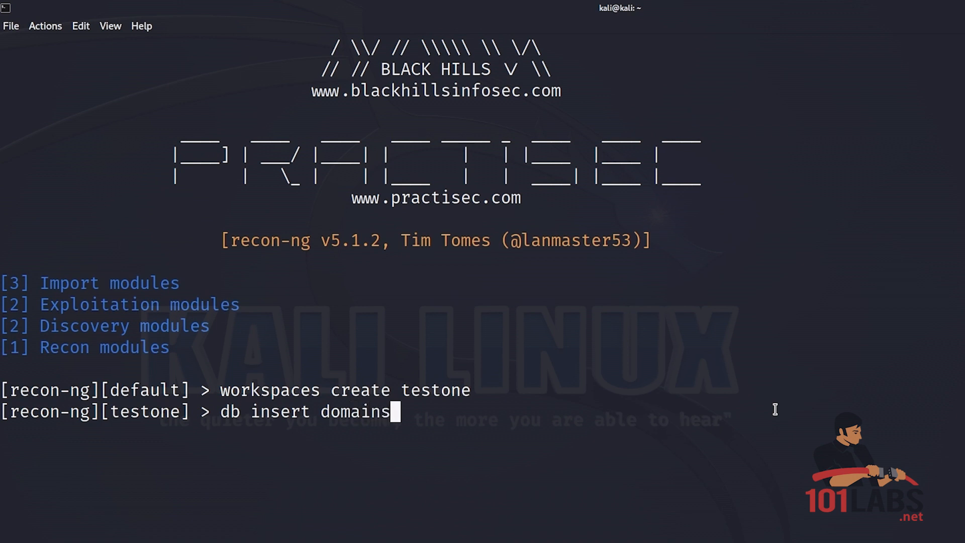
type("tes")
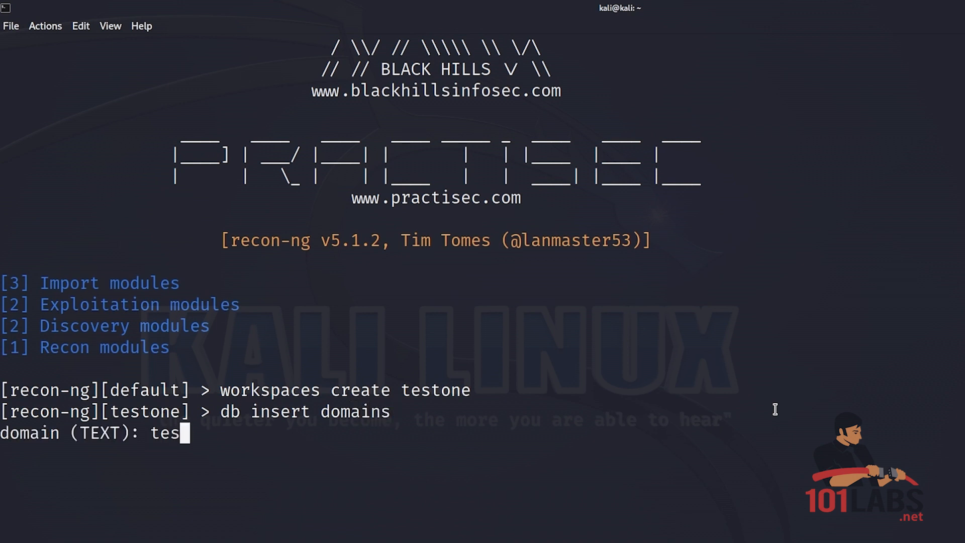
type("la.com")
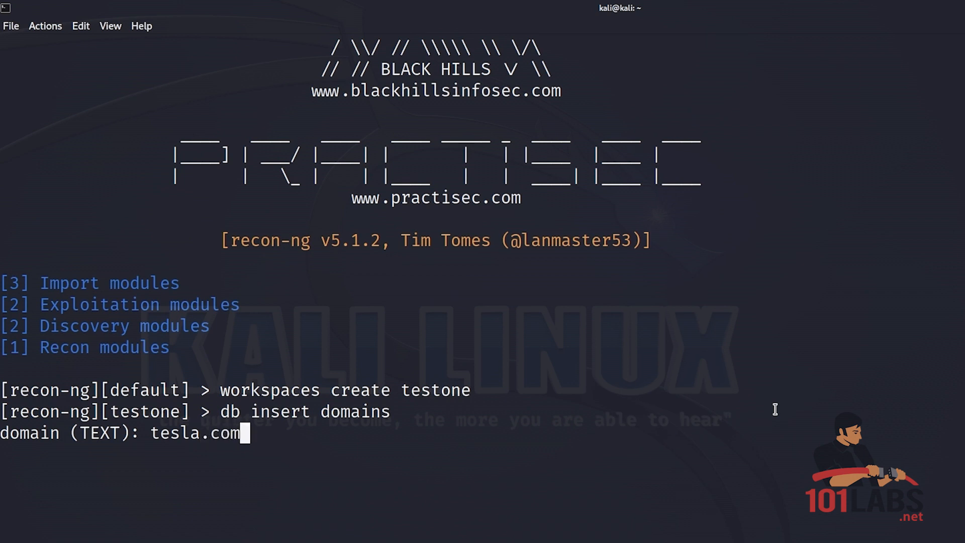
key("Return")
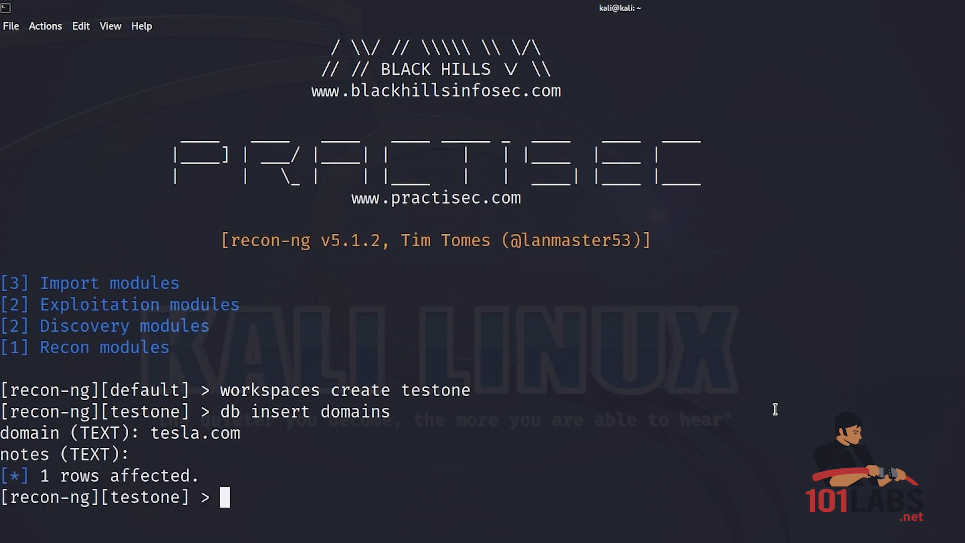
List the stored domains to confirm tesla.com is present.
type("show")
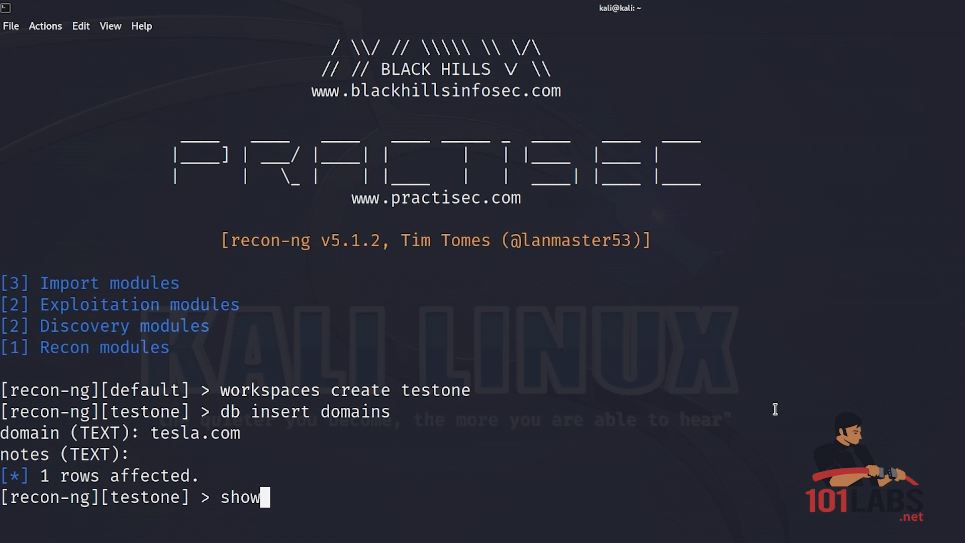
type("domains")
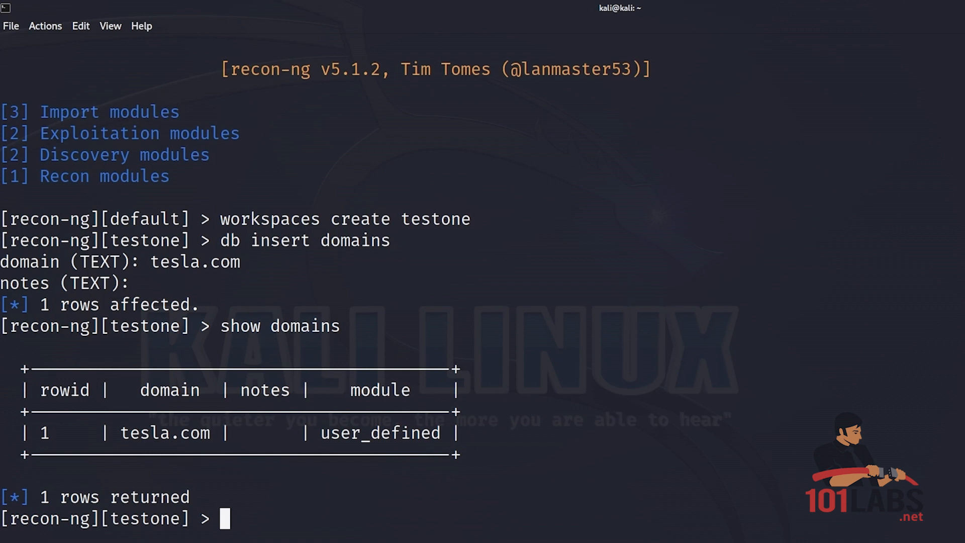
Load recon/domains-hosts/brute_hosts and run it against tesla.com, reviewing the discovered subdomains.
type("modules load recon/domains-hosts/brute_hosts")
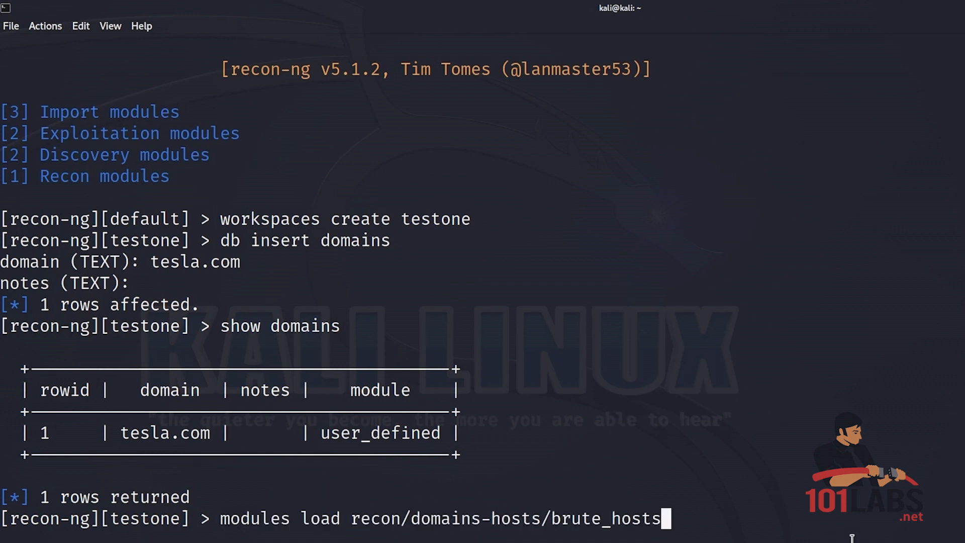
mouse_move(620, 538)
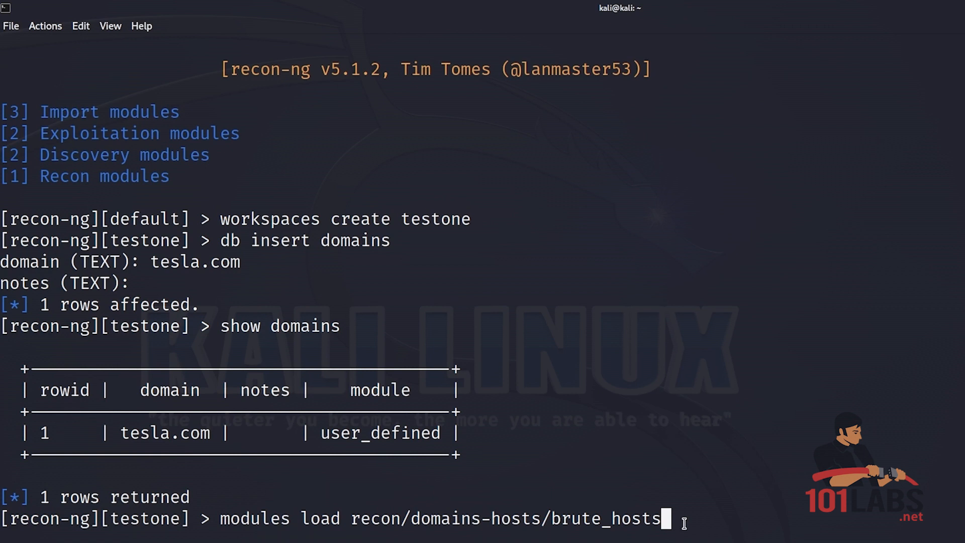
mouse_move(768, 498)
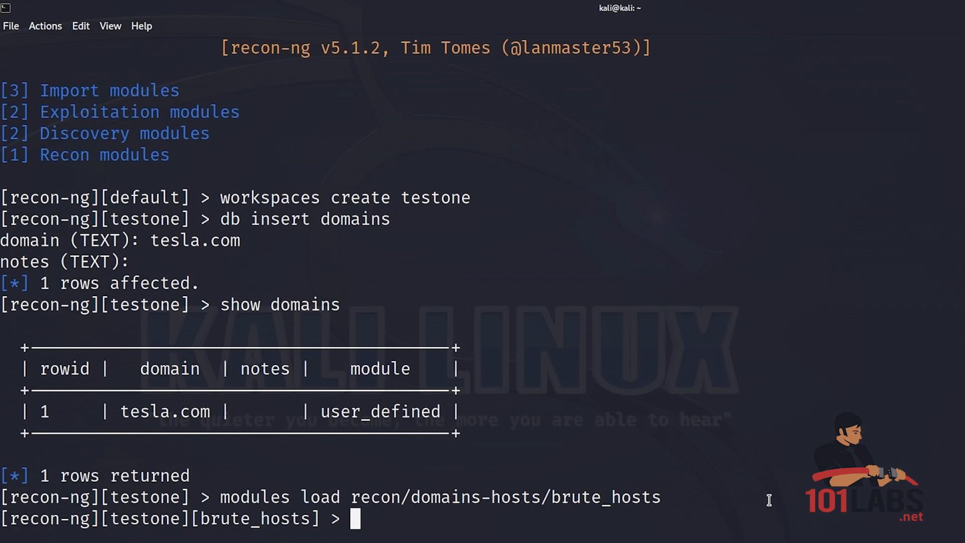
type("run")
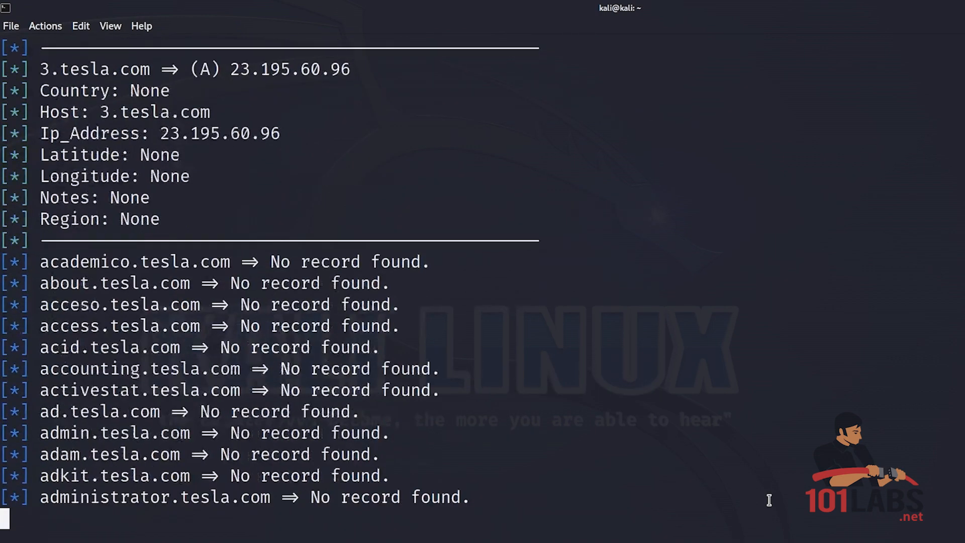
scroll("down", 3)
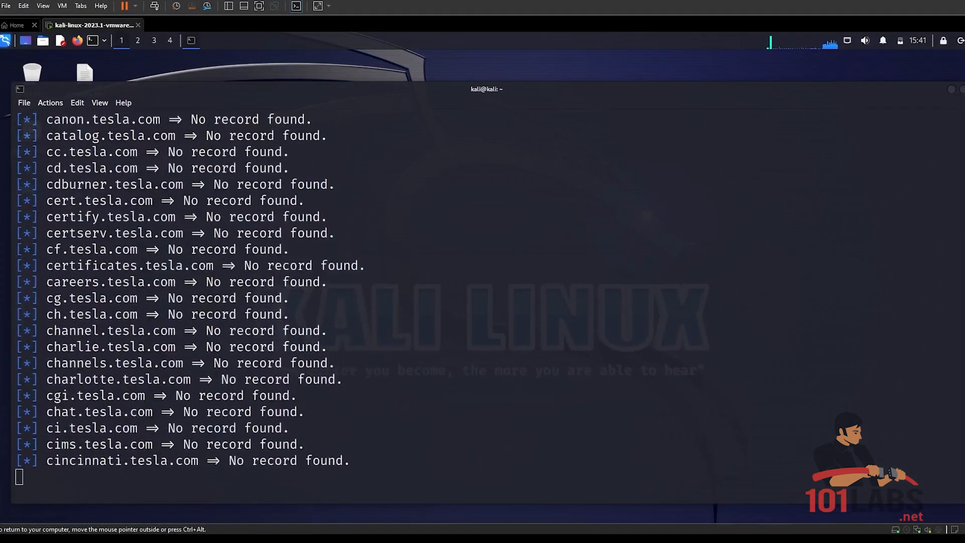
scroll("down", 3)
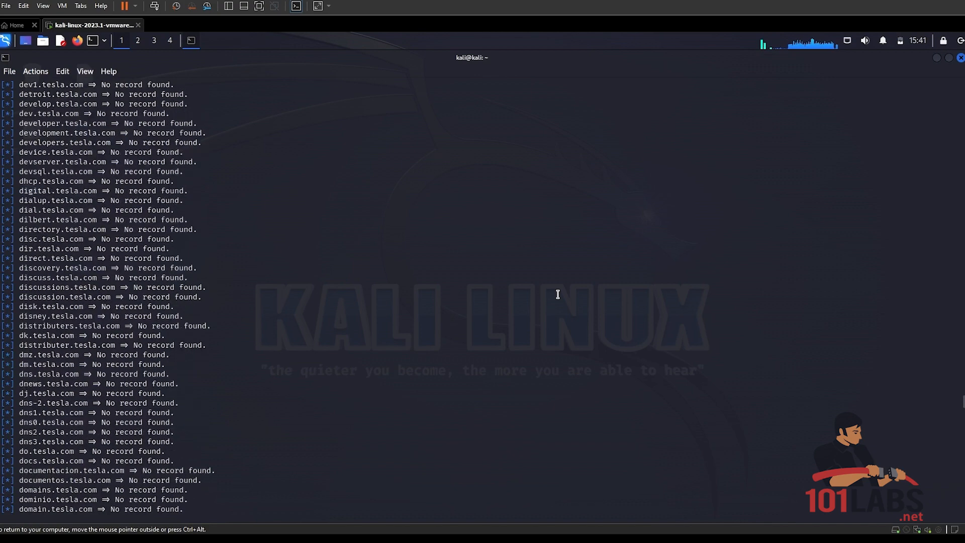
scroll("down", 3)
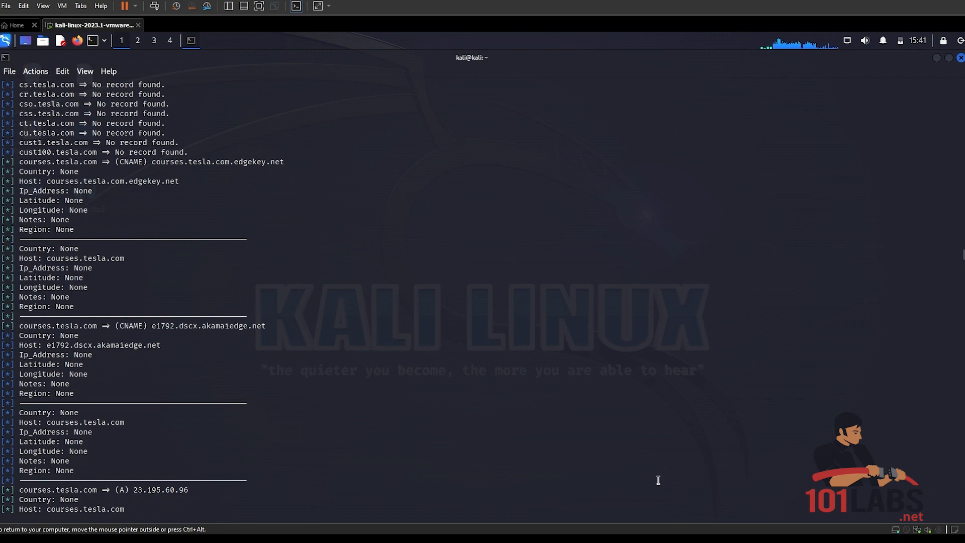
mouse_move(768, 528)
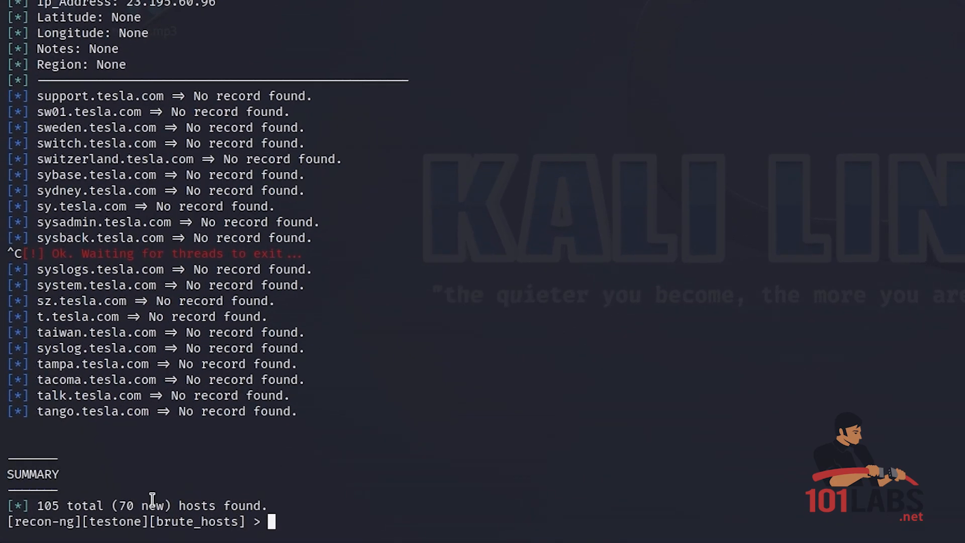
mouse_move(143, 503)
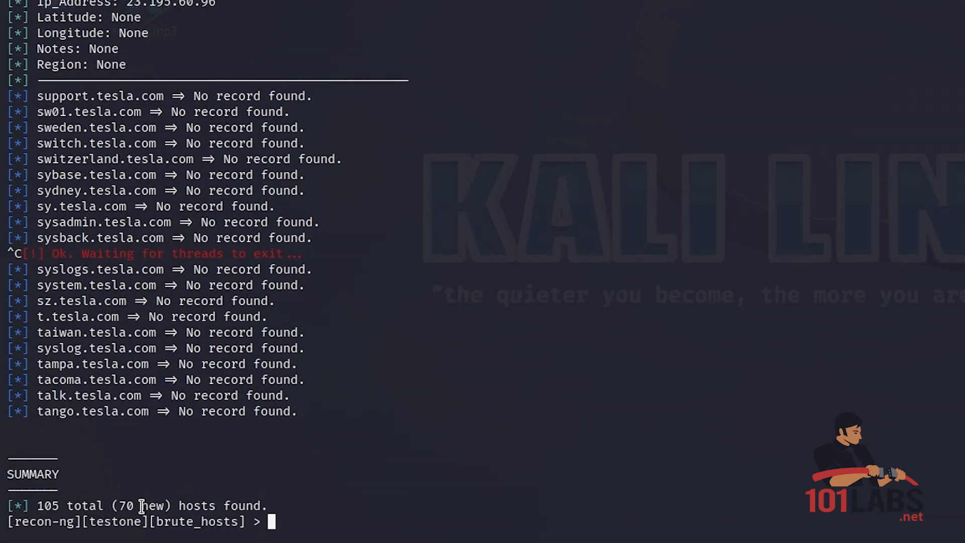
mouse_move(862, 501)
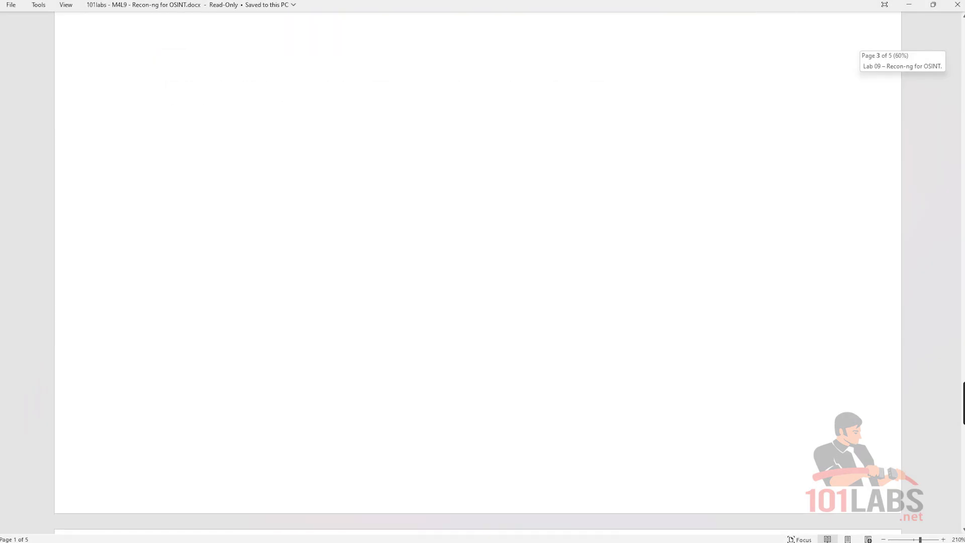
Scroll the Word lab guide down to page 3.
scroll("down", 3)
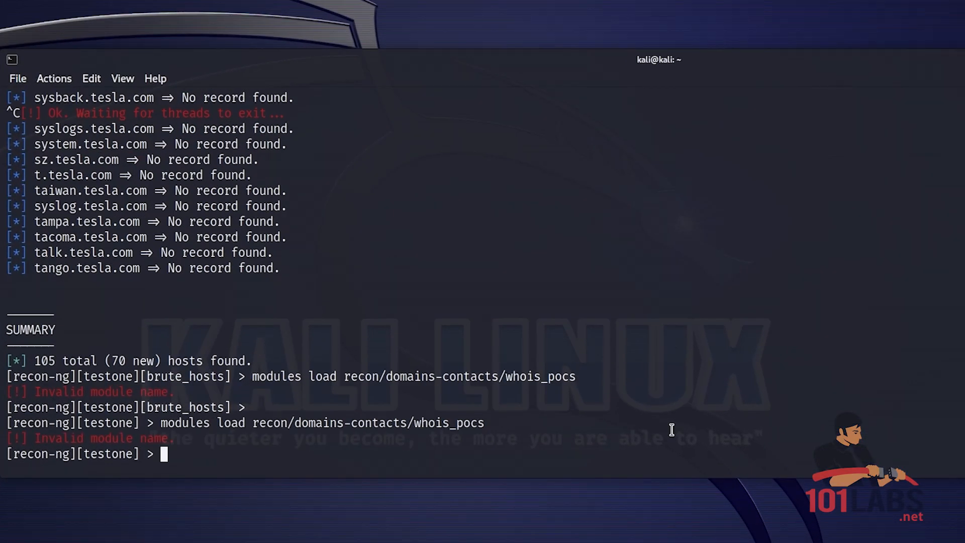
Install the whois_pocs module from the marketplace.
type("marketp")
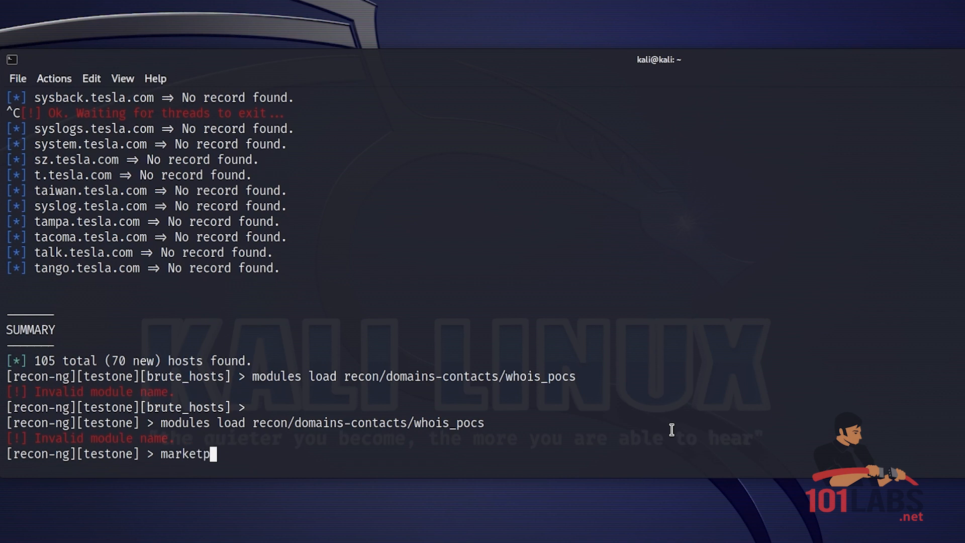
type("lace insta")
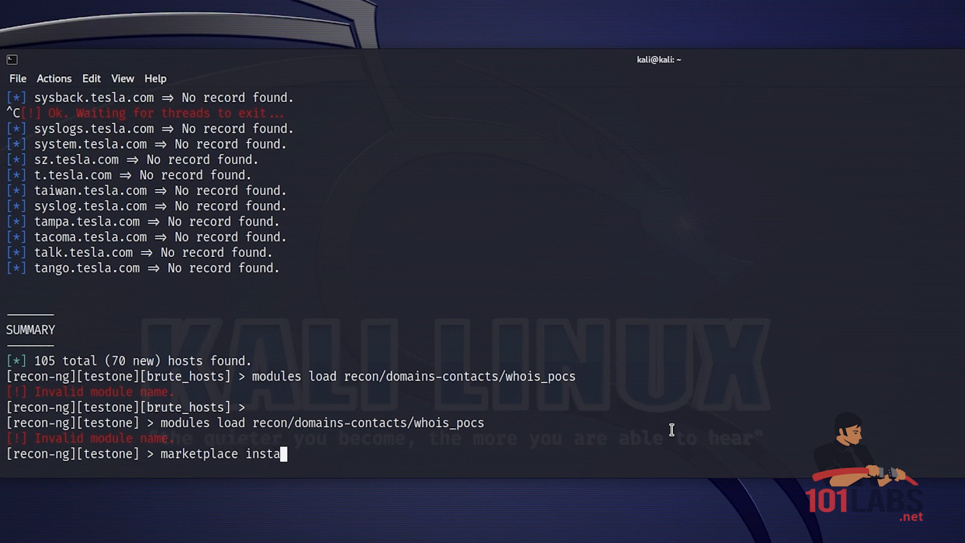
type("llwh")
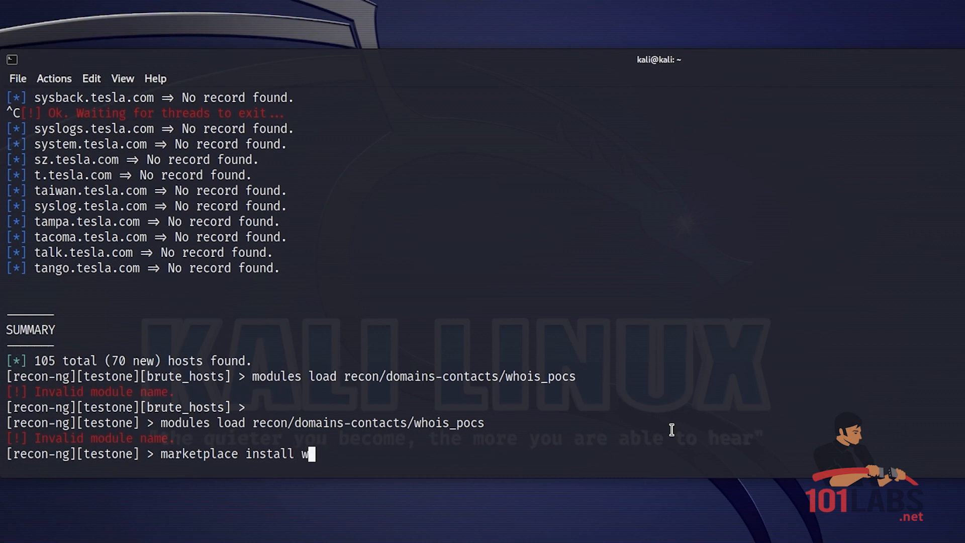
type("hoi")
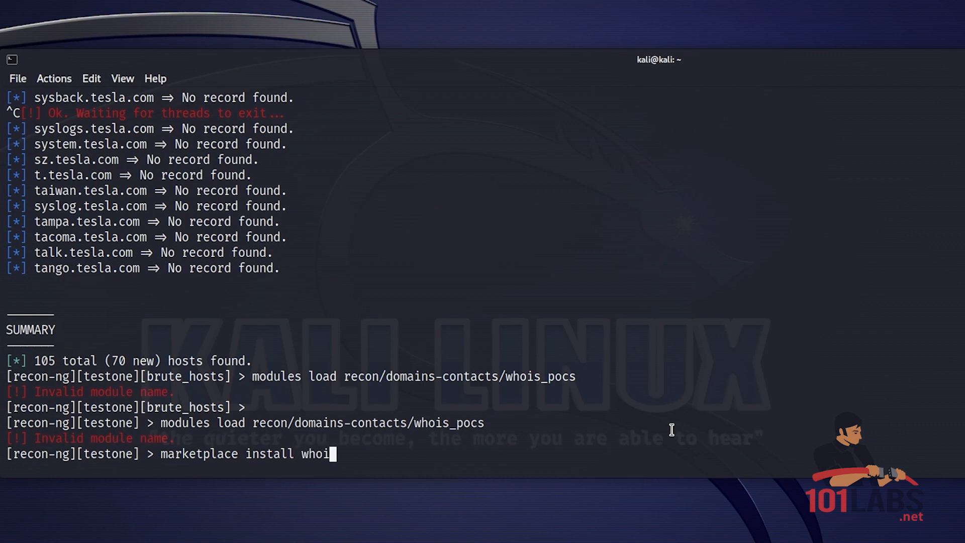
type("s_pocs")
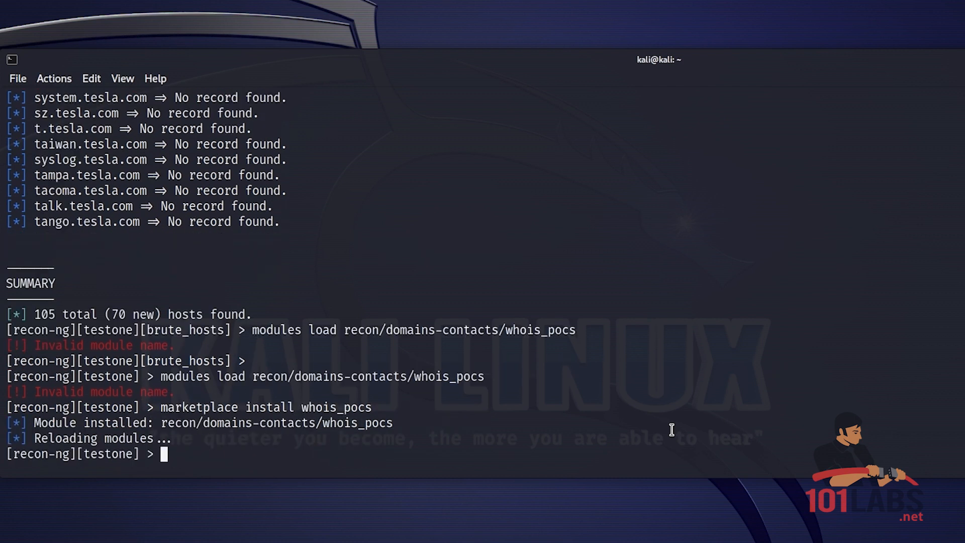
Load recon/domains-contacts/whois_pocs and run it against tesla.com.
type("modules load recon/domains-contacts/whois_pocs")
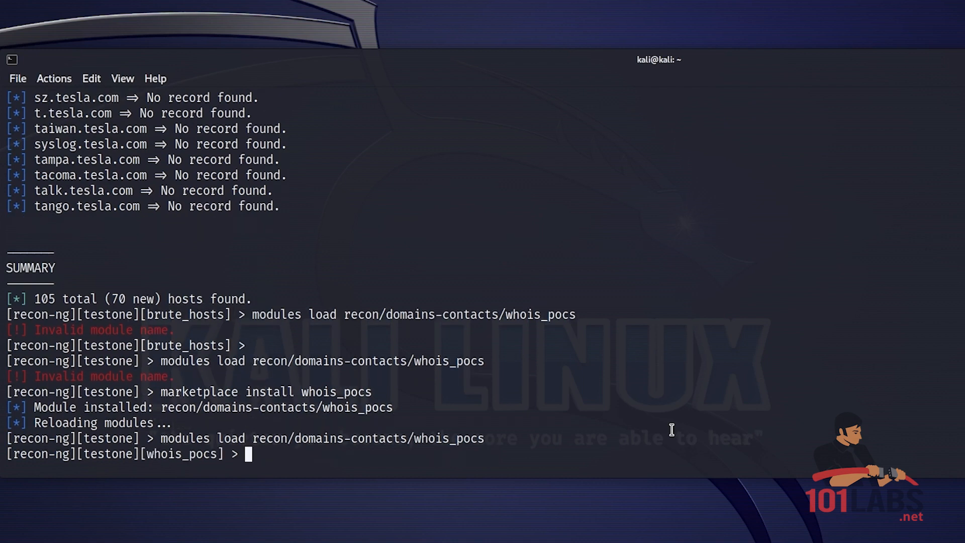
type("run")
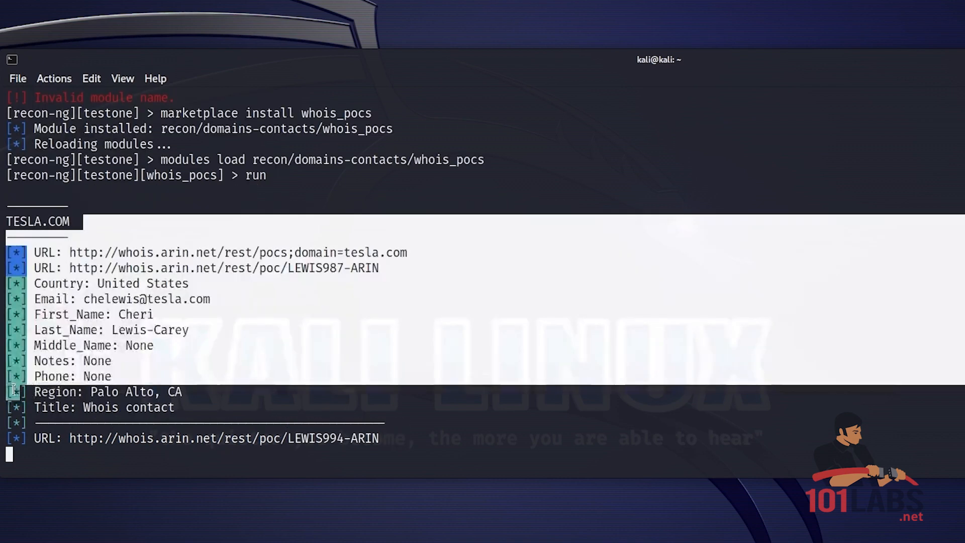
Scroll through the whois_pocs output listing tesla.com contacts and their email addresses.
scroll("down", 3)
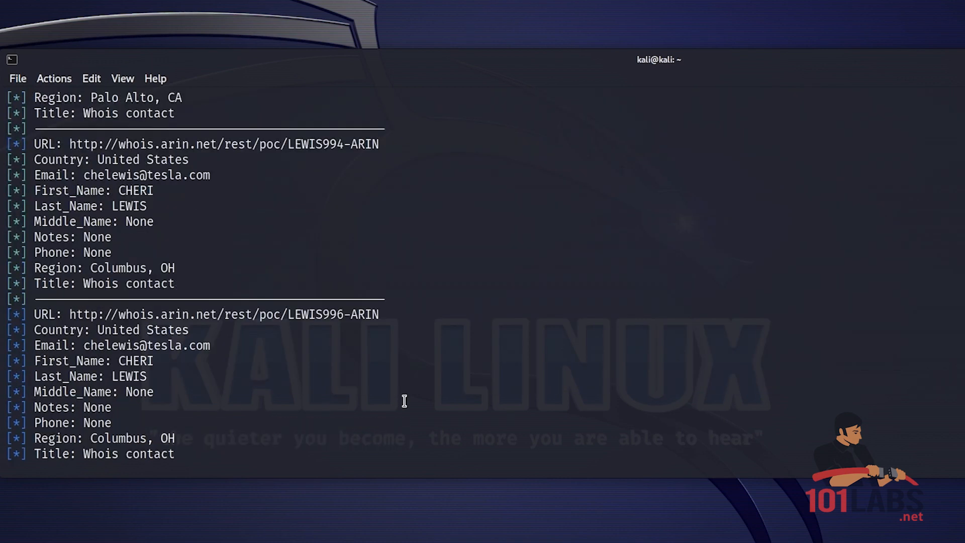
scroll("down", 3)
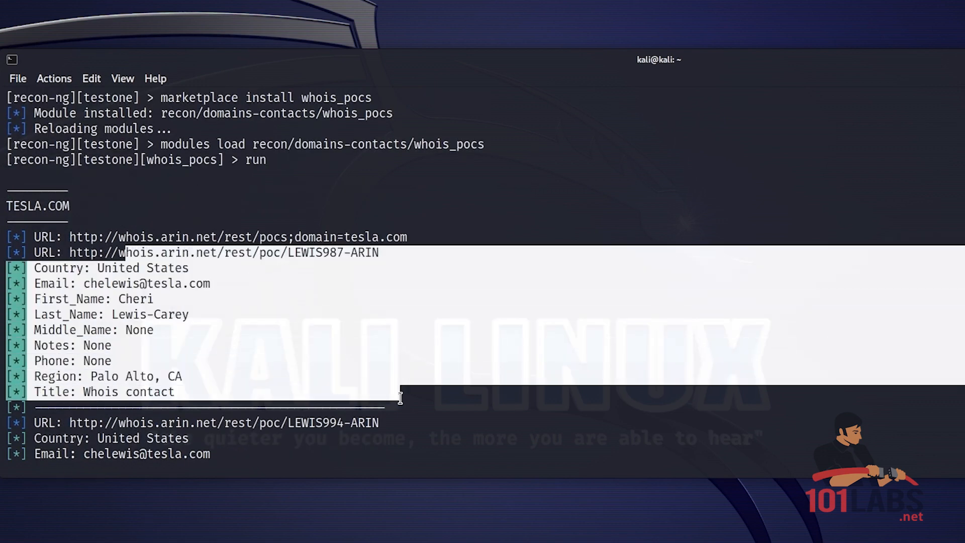
scroll("down", 3)
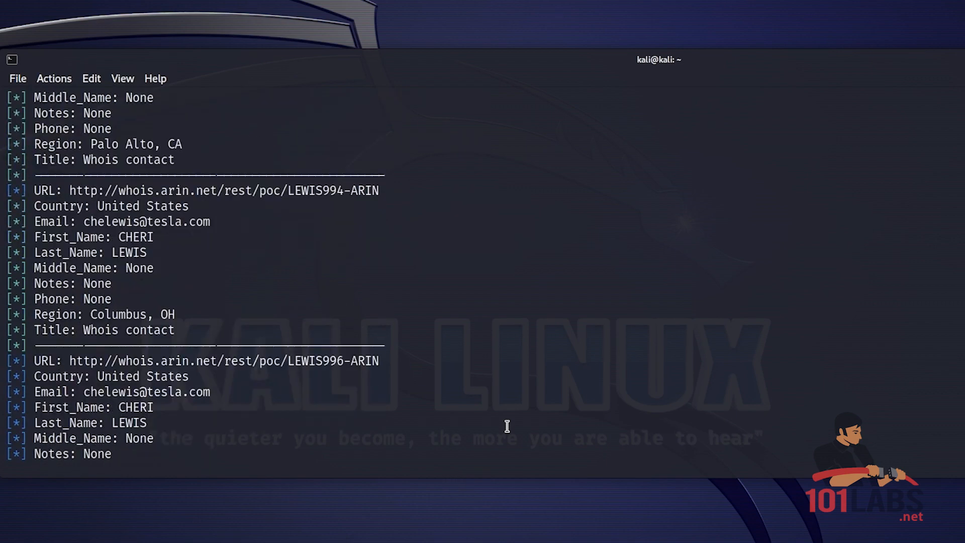
scroll("down", 3)
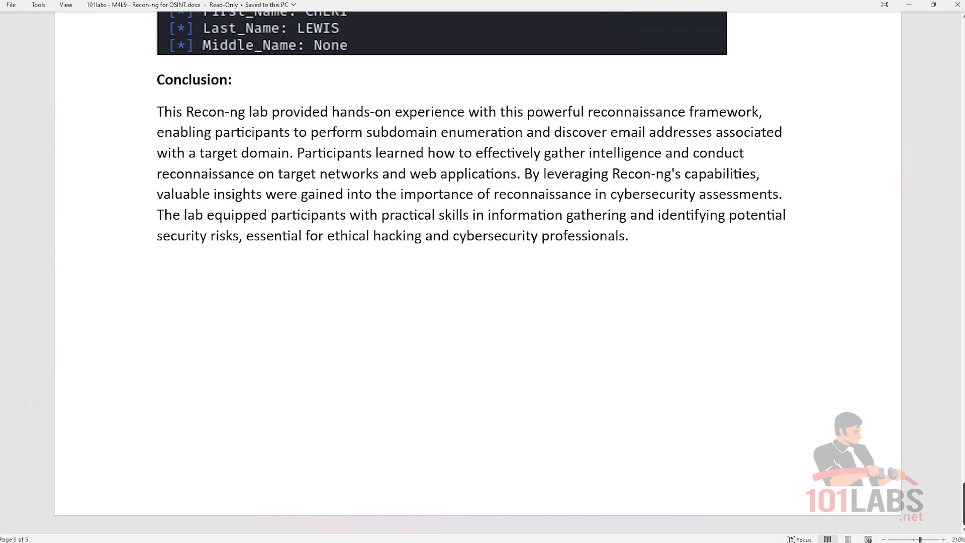
mouse_move(963, 506)
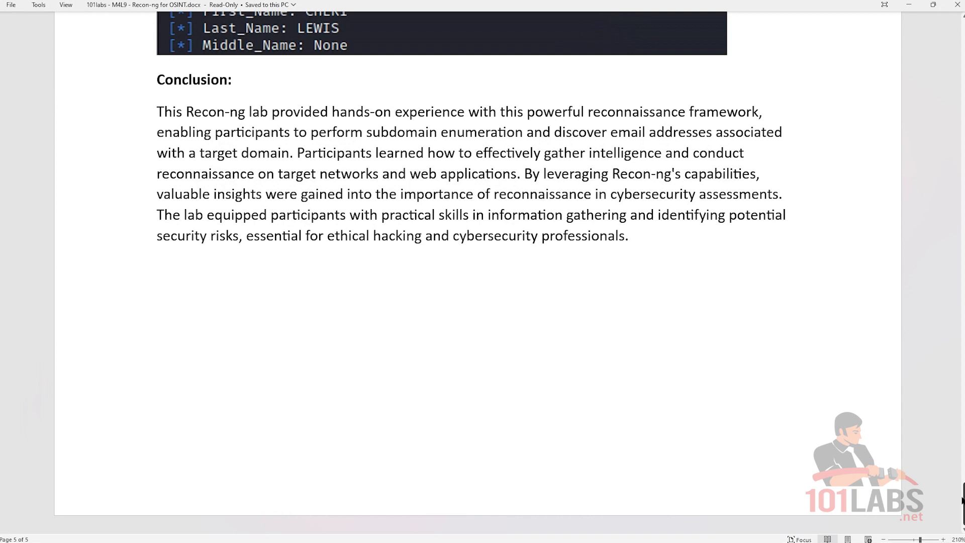